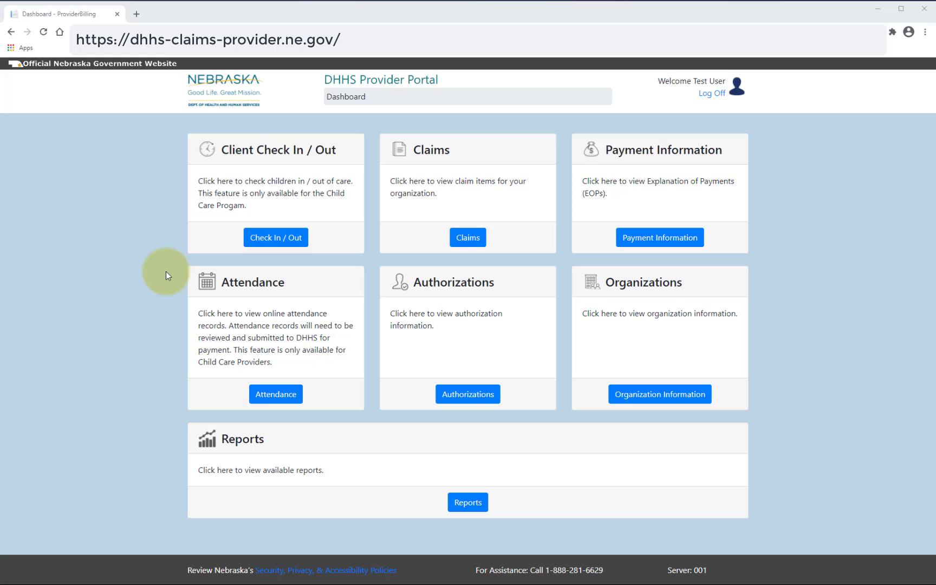
mouse_move(344, 286)
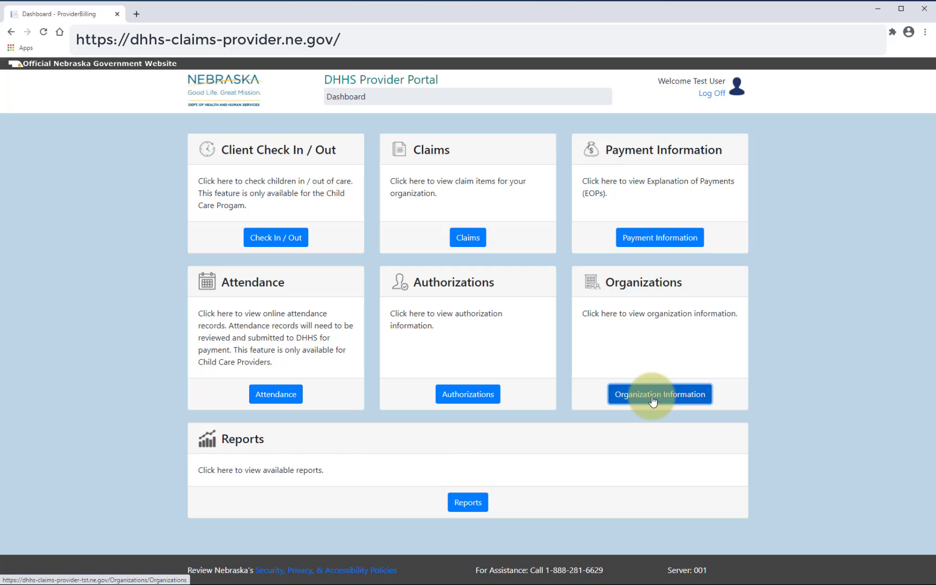
- Filter the Organizations list by 'the', narrowing 71 entries to 6 including THE ACADEMY
left_click(660, 394)
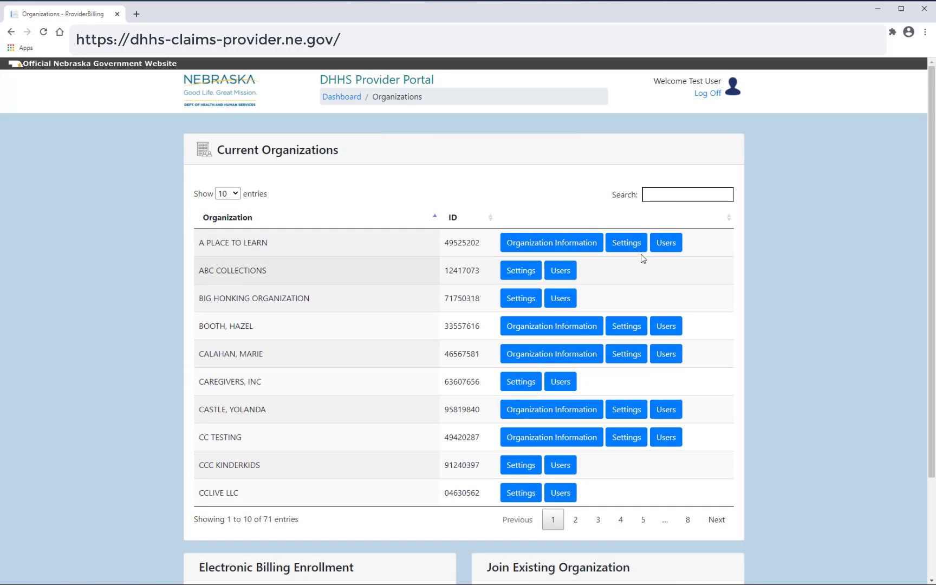
type("the")
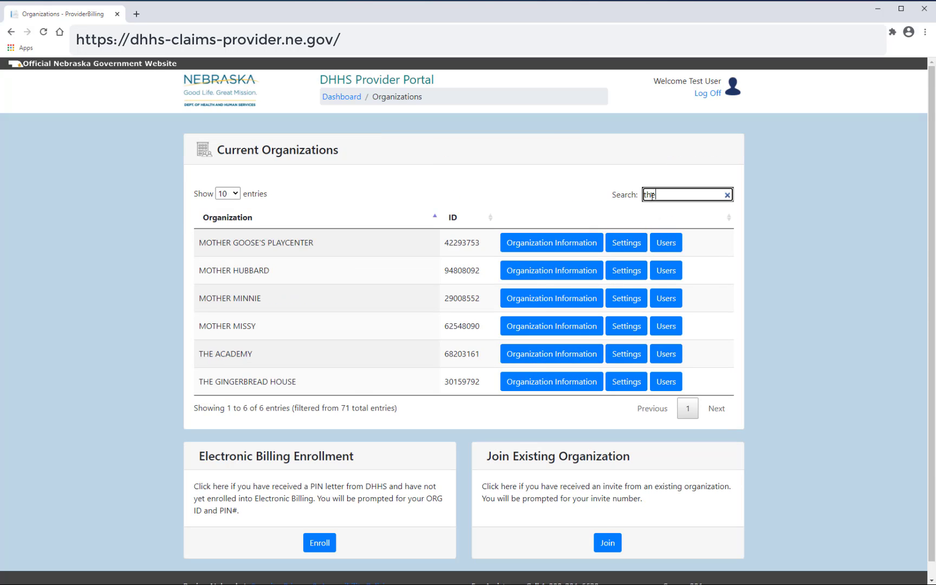
mouse_move(629, 346)
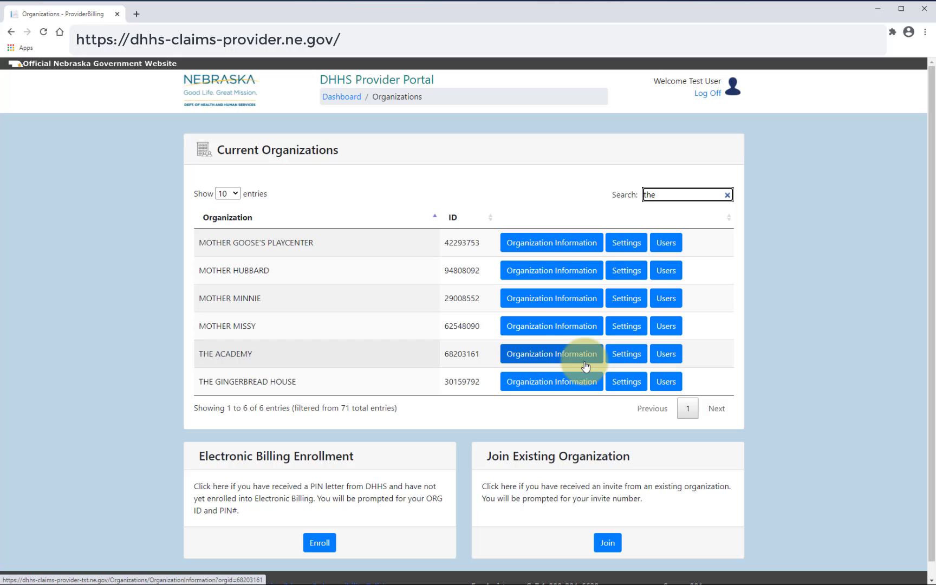
- View THE ACADEMY's agreements and its workers' Training records, then head to Settings
left_click(551, 353)
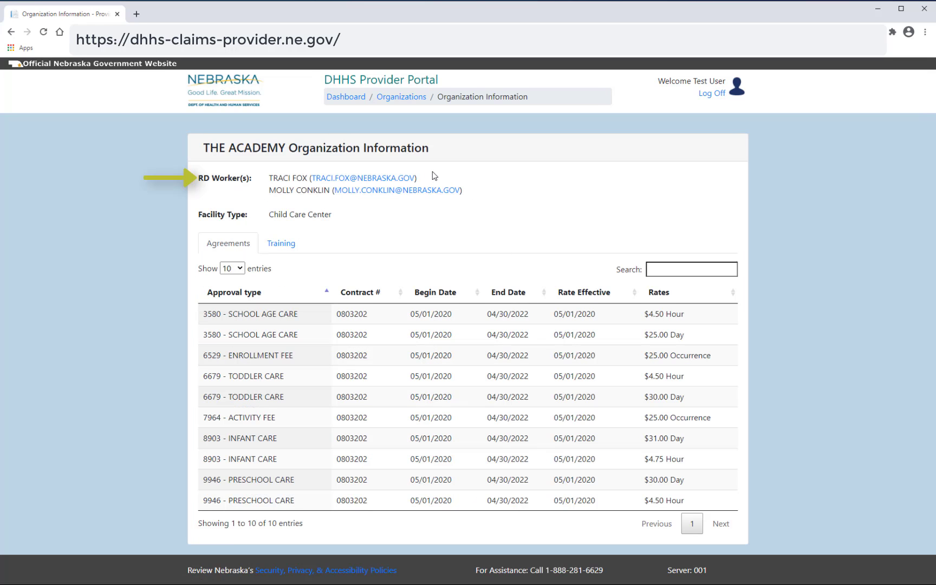
mouse_move(426, 179)
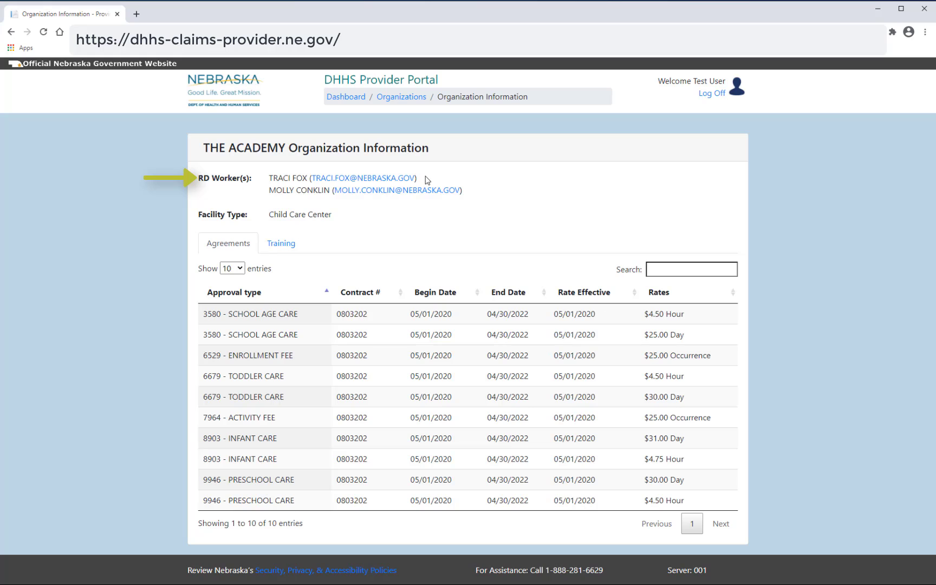
mouse_move(353, 221)
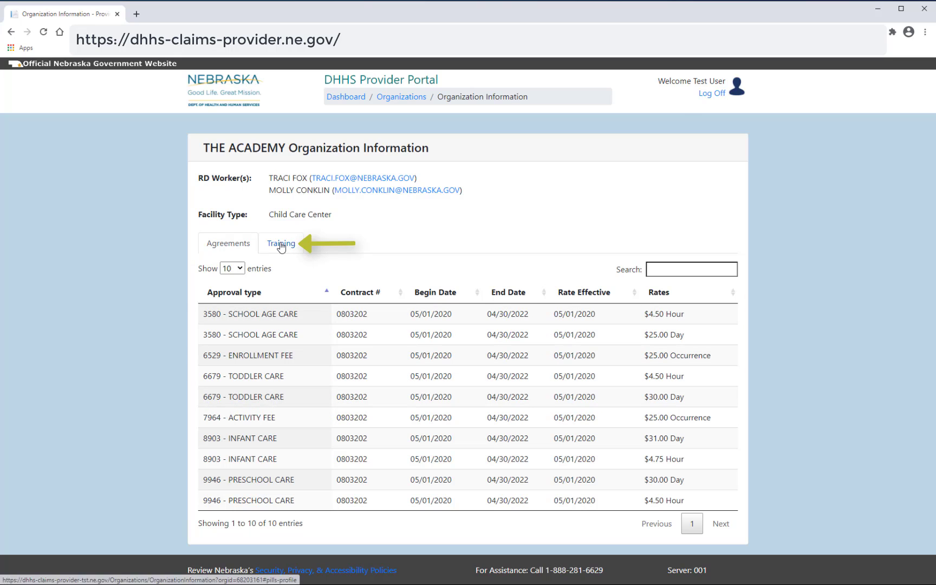
left_click(281, 244)
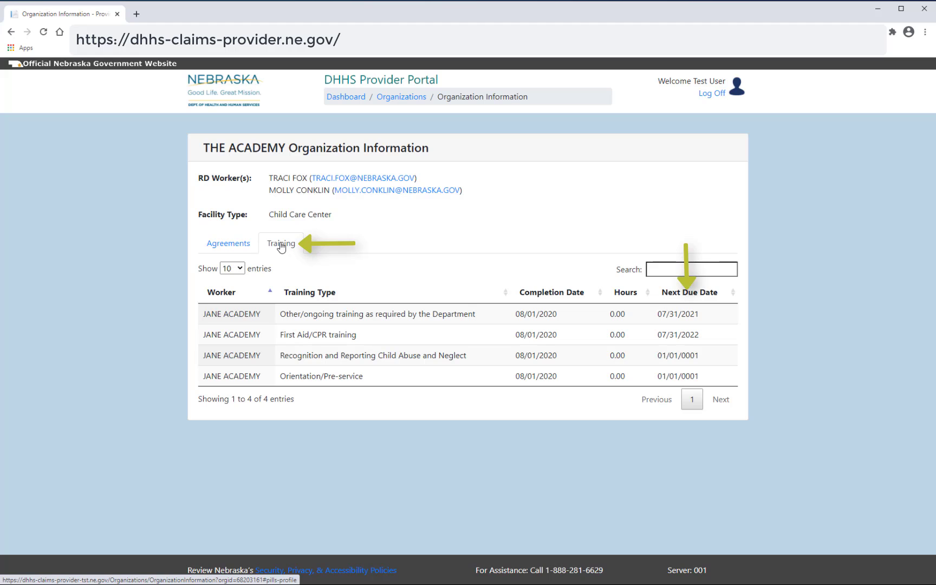
left_click(401, 98)
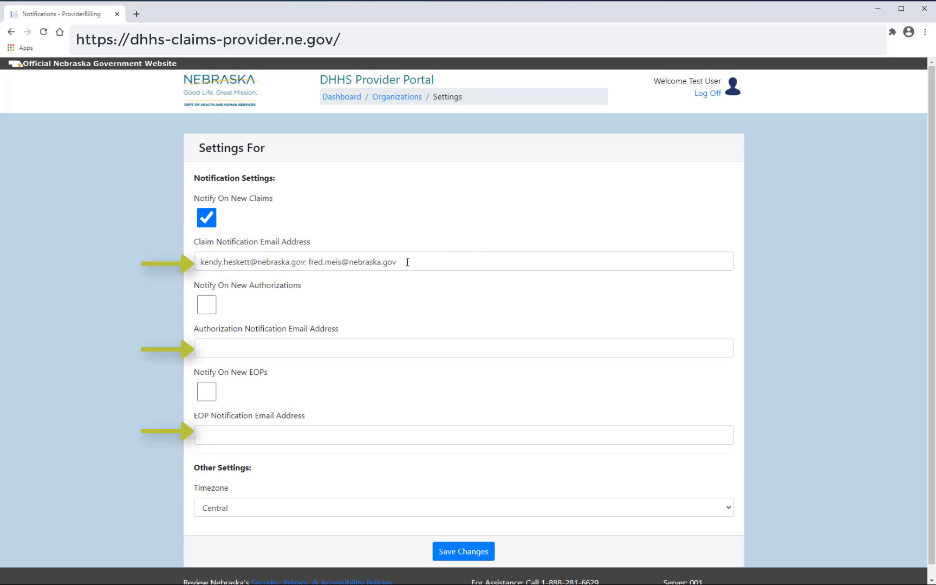
- Leave authorization notifications off, keeping only new-claim notifications, and keep timezone Central
left_click(207, 304)
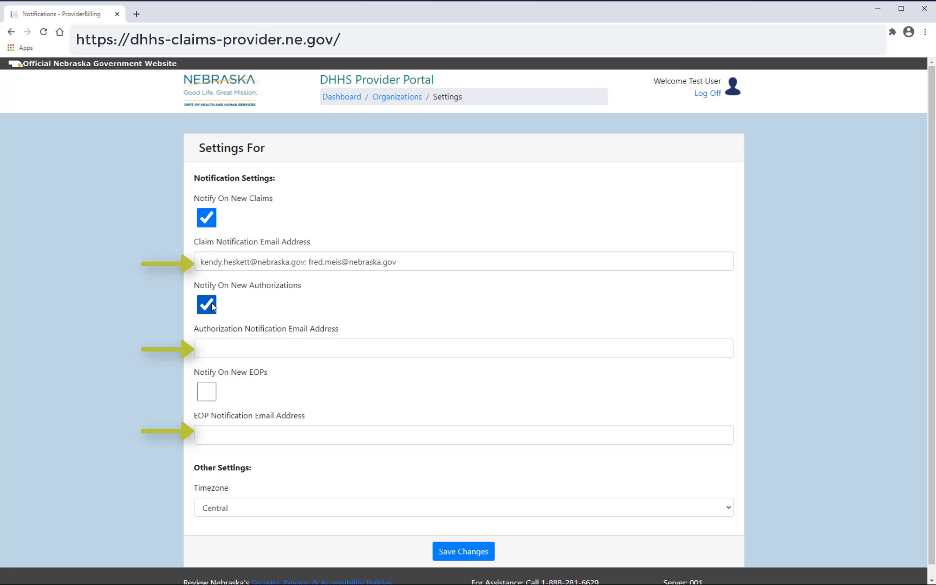
left_click(205, 304)
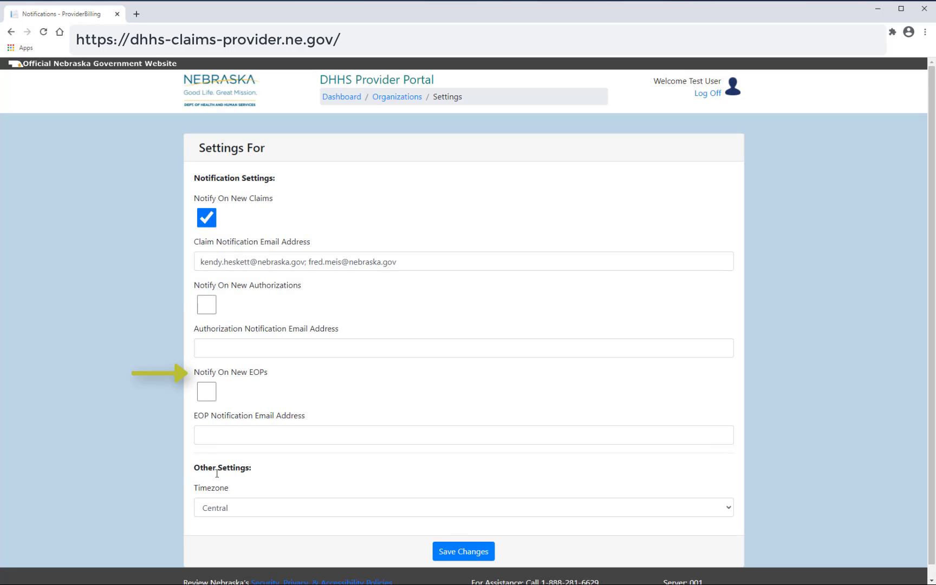
left_click(462, 512)
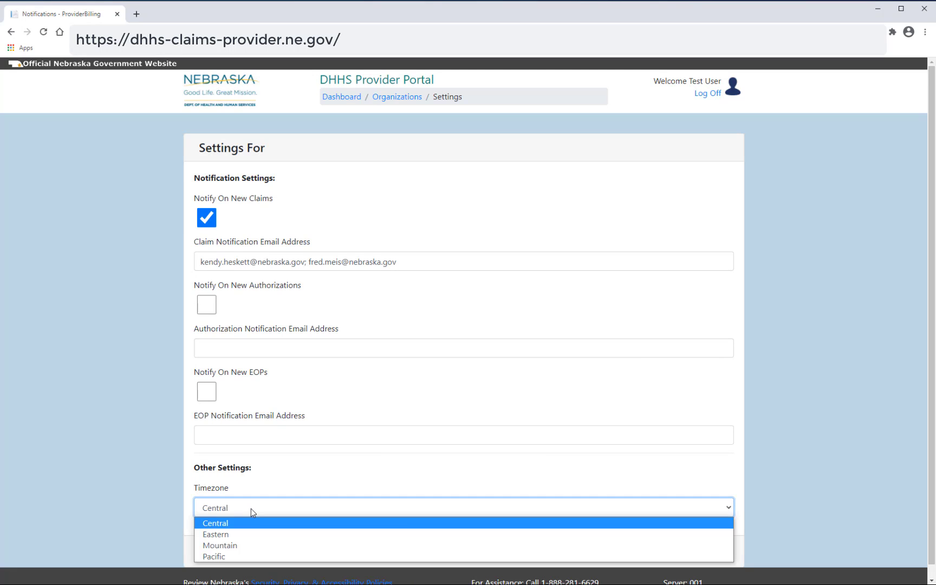
left_click(216, 524)
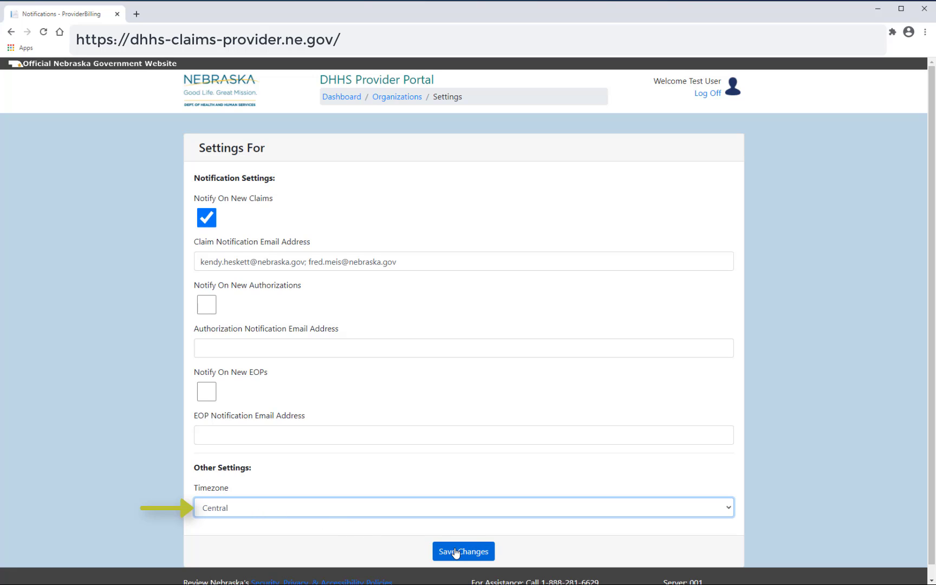
- Save the organization's notification and timezone settings
left_click(464, 551)
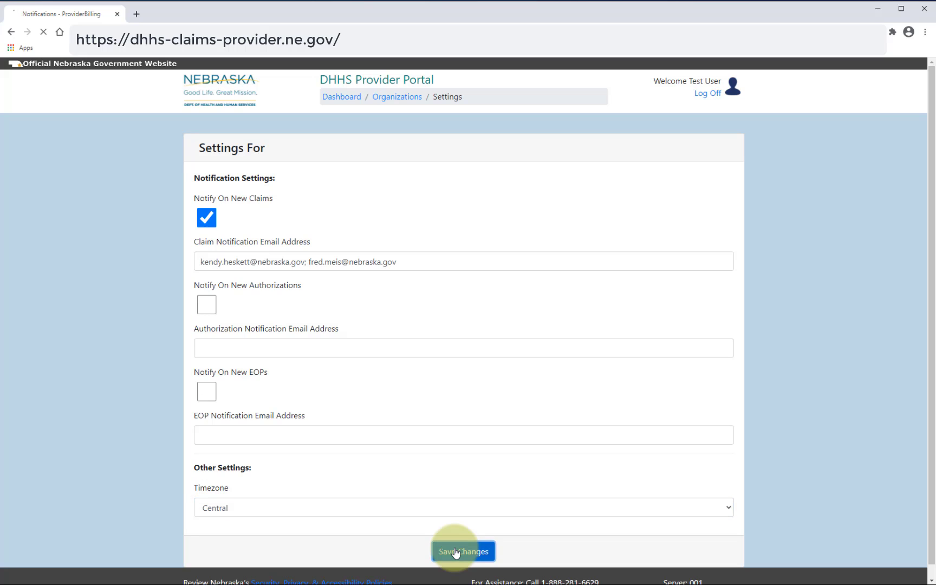
left_click(464, 551)
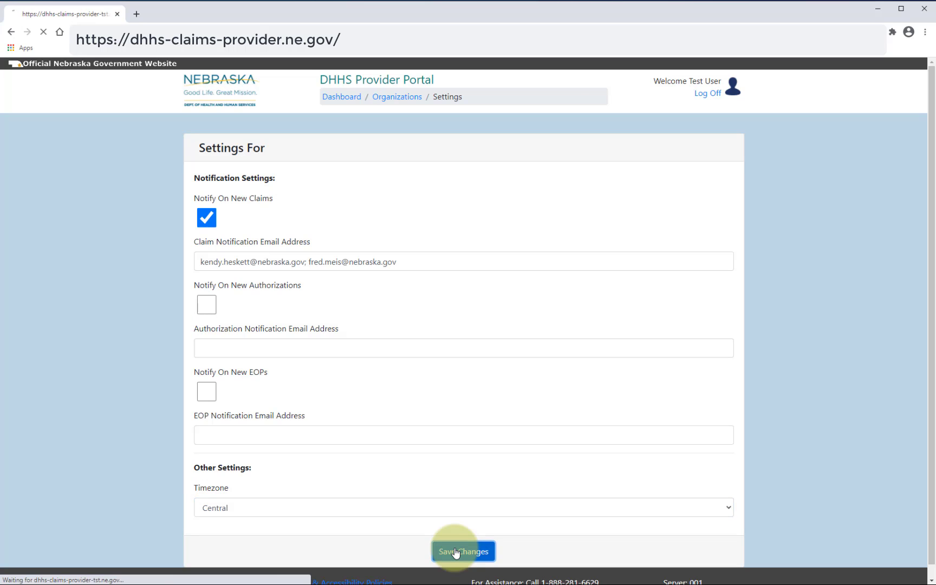
- Filter organizations by 'the' and show THE ACADEMY's 20 users with their roles
left_click(464, 550)
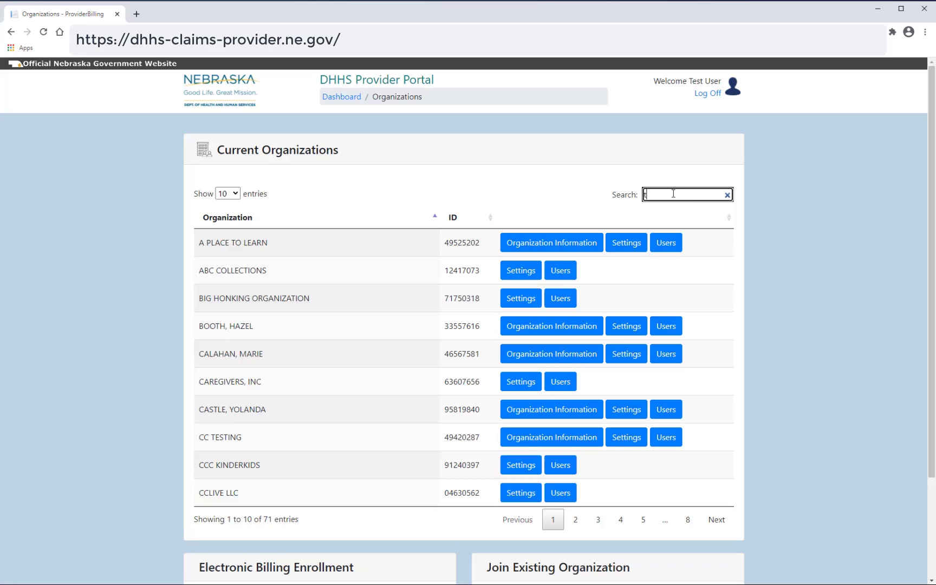
type("the")
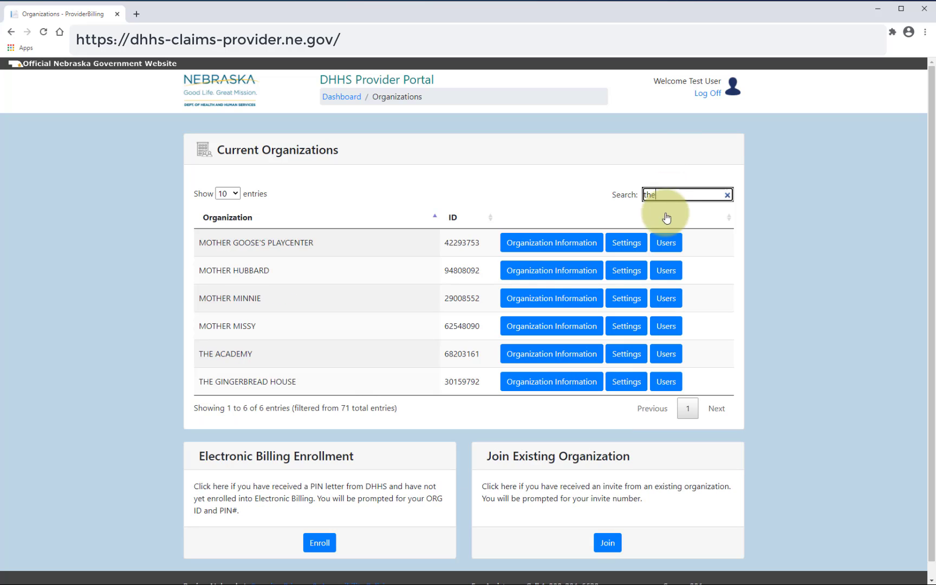
left_click(666, 353)
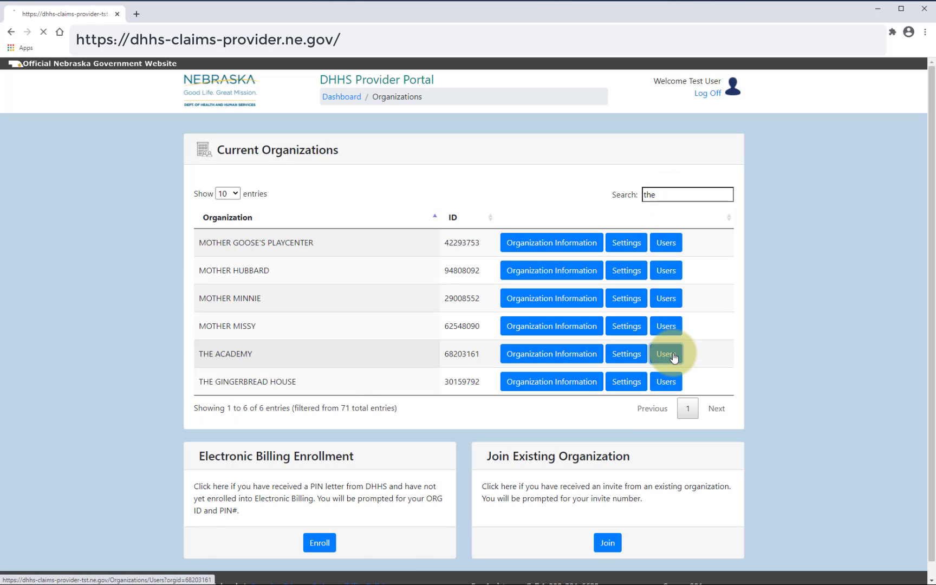
left_click(667, 353)
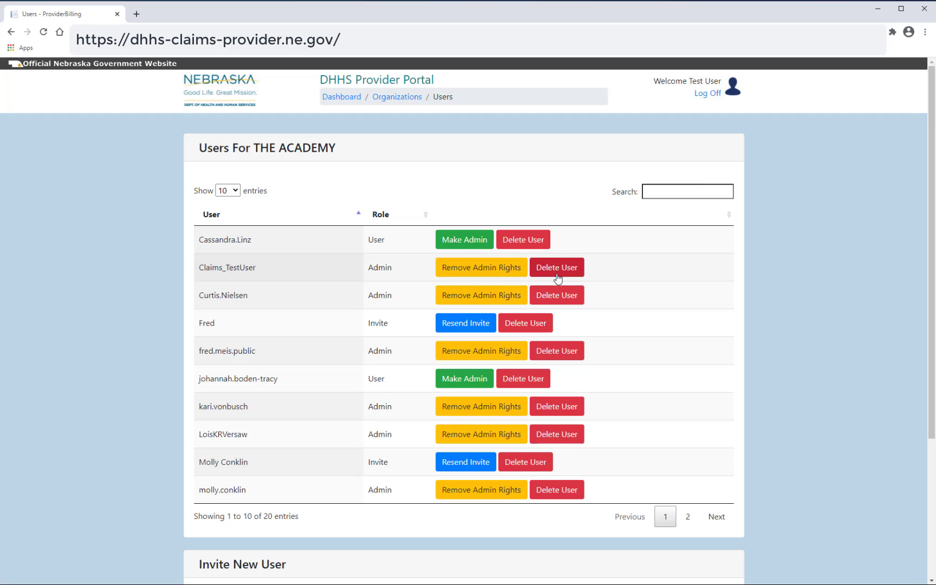
mouse_move(548, 323)
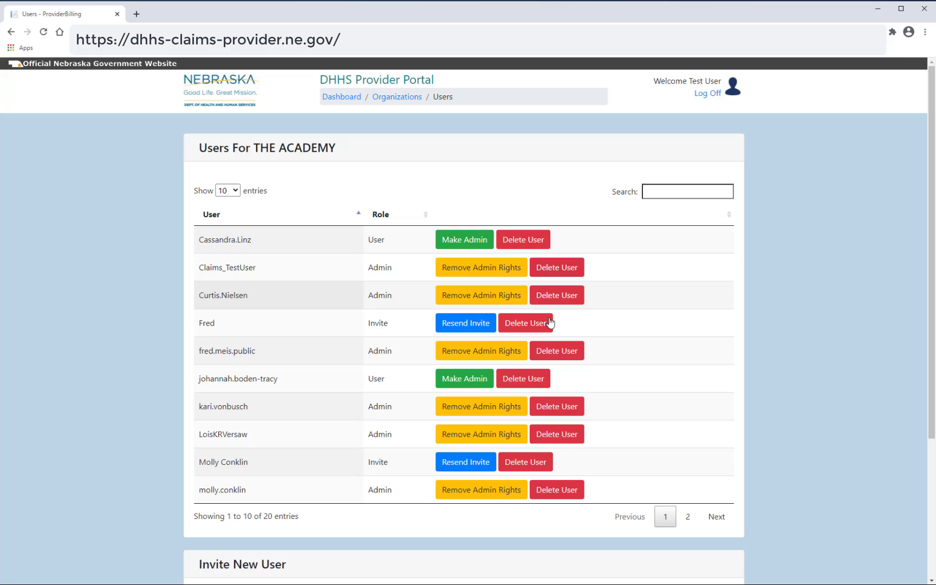
- Invite a new user named Jimmy with email starting 'jimmy.' to THE ACADEMY
scroll("down", 3)
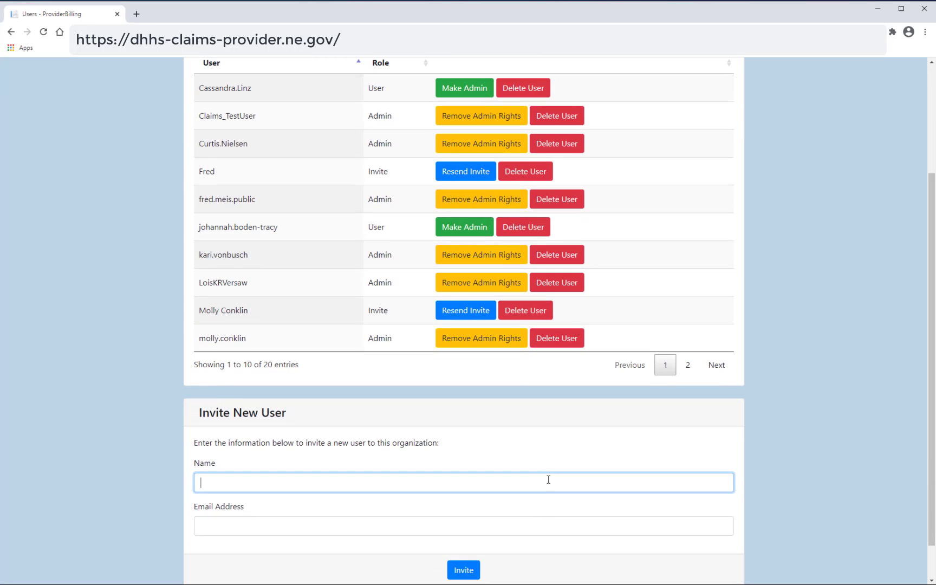
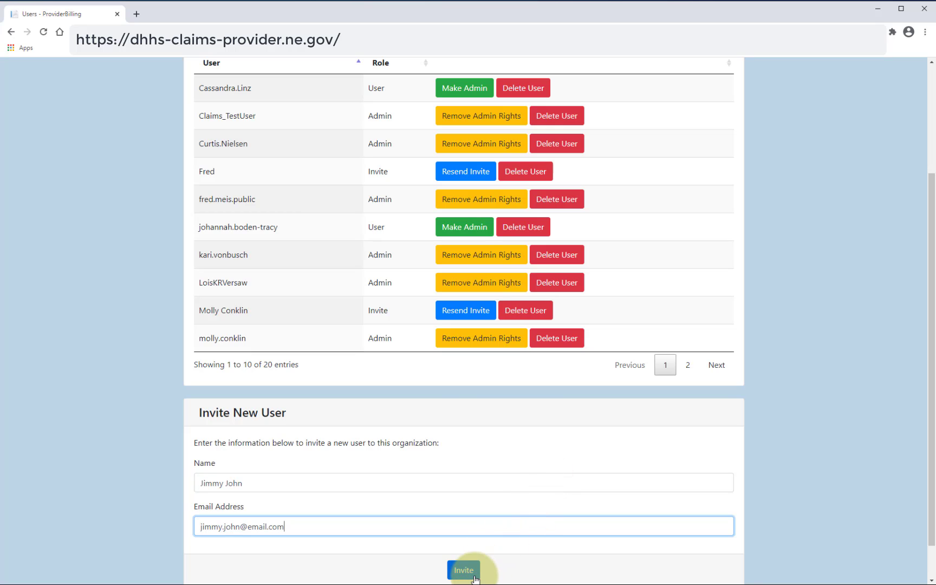
left_click(464, 570)
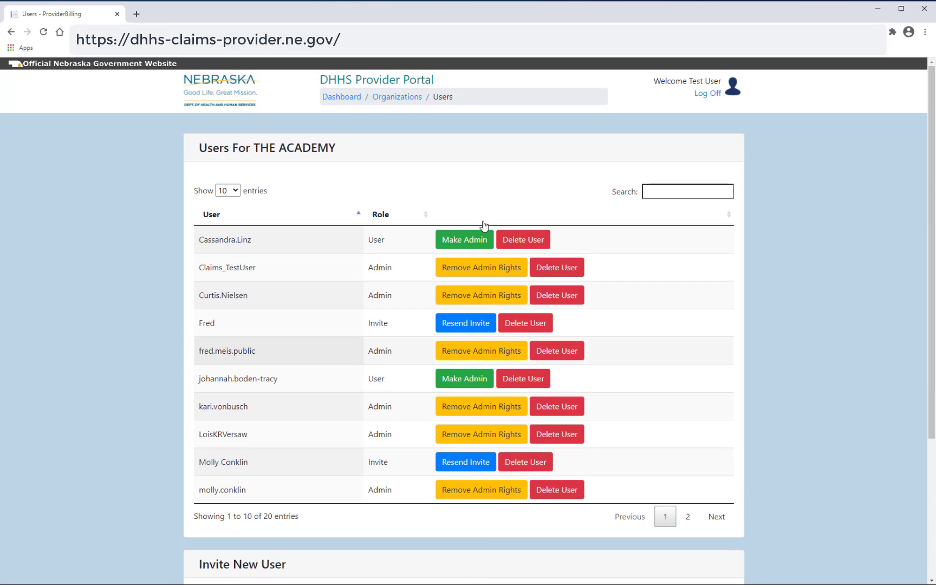
- Return to Organizations and bring up the Join Existing Organization form for Organization ID and Invite ID
left_click(396, 97)
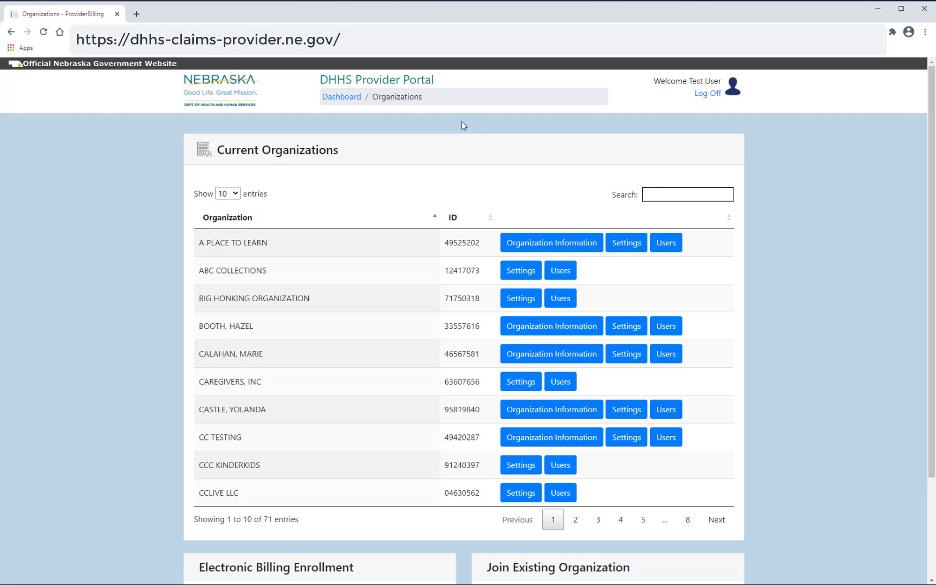
mouse_move(759, 501)
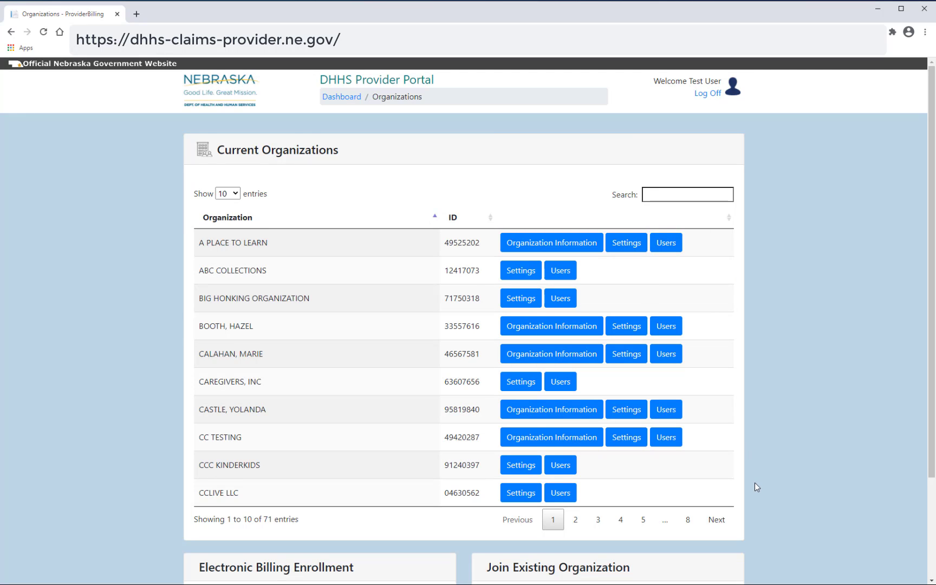
scroll("down", 3)
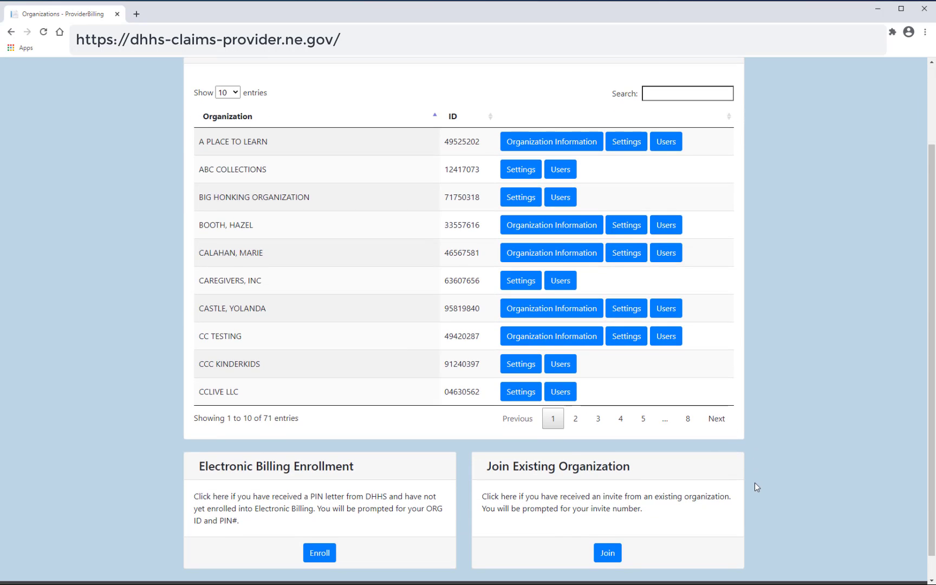
scroll("down", 3)
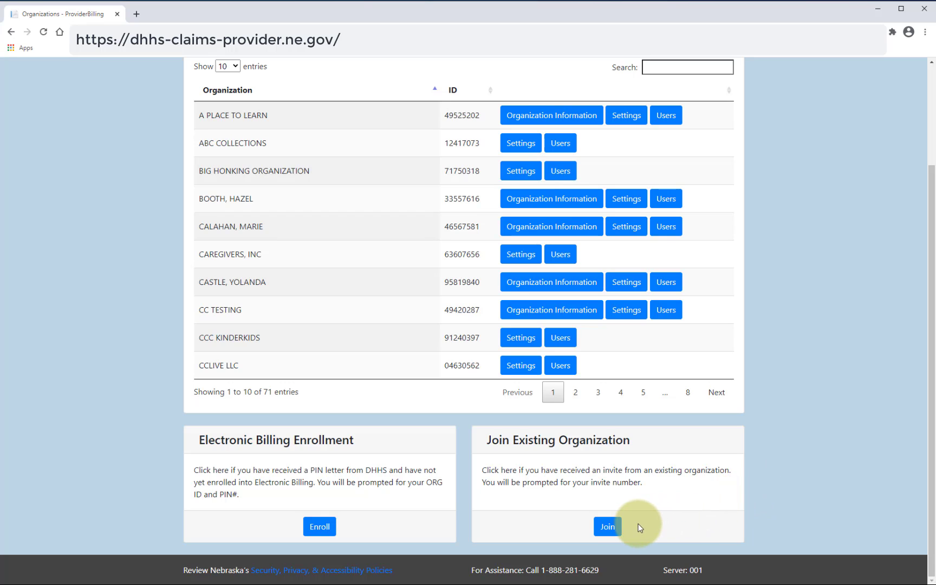
left_click(607, 526)
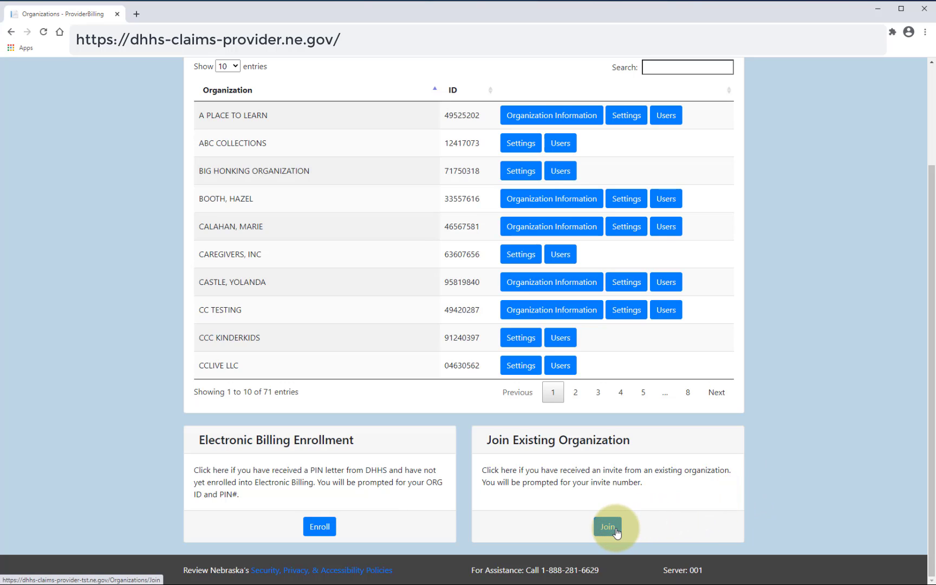
left_click(608, 526)
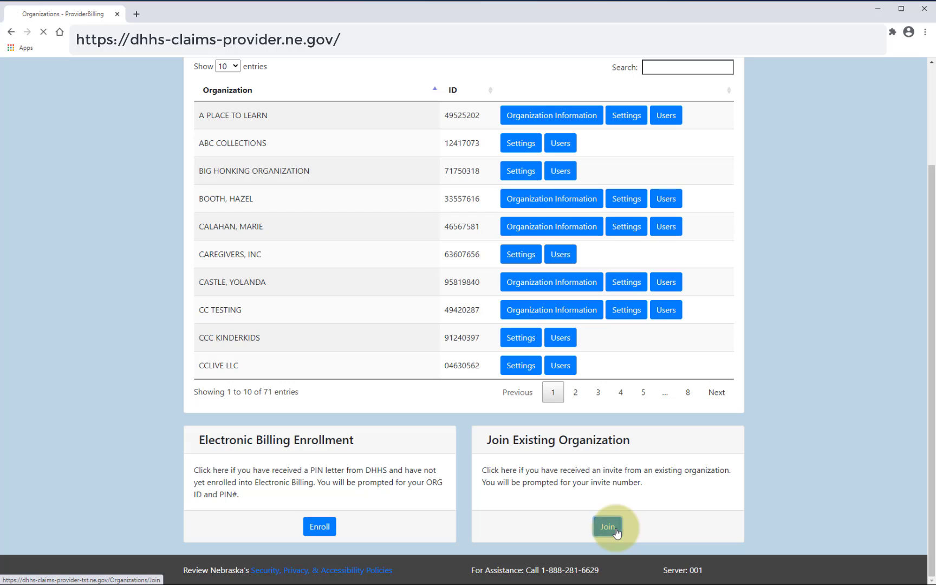
left_click(608, 527)
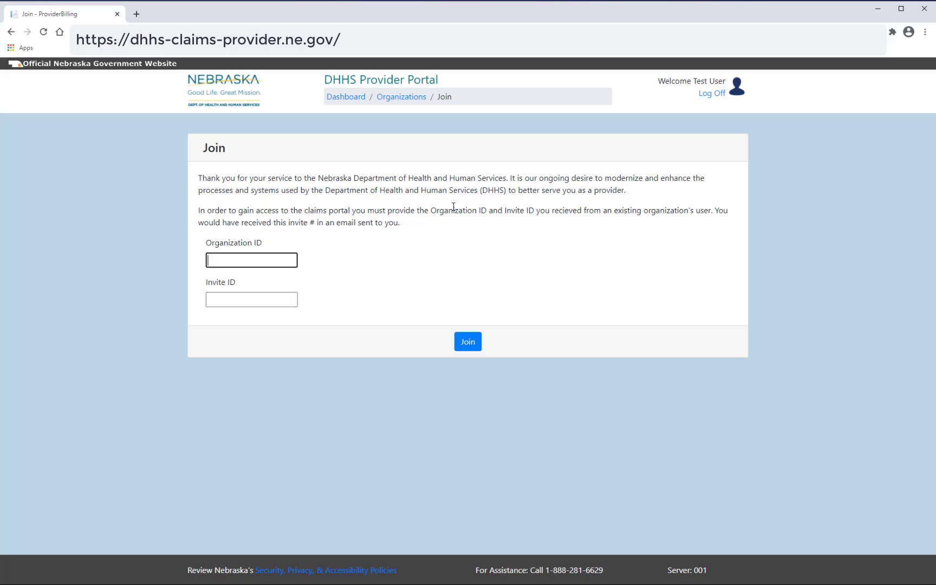
mouse_move(411, 101)
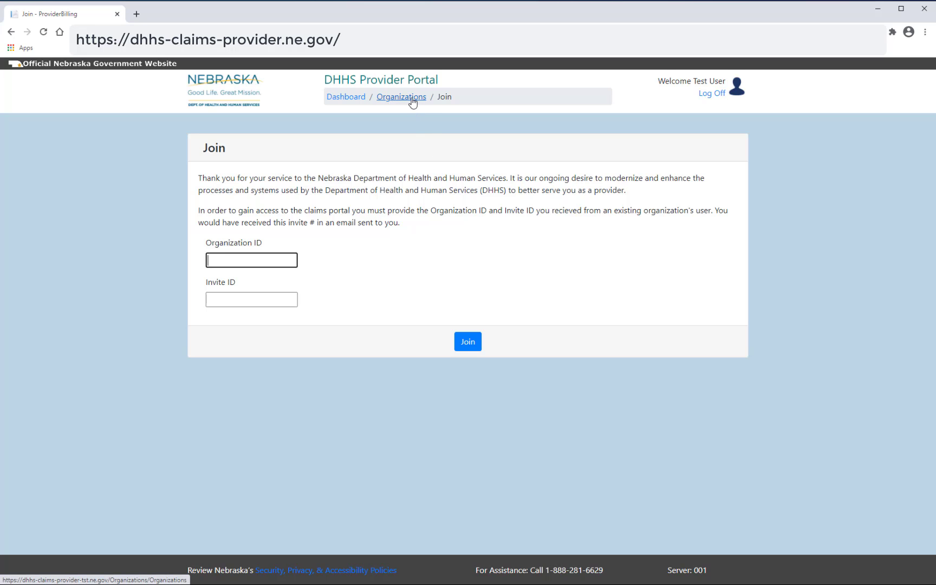
- Return to Organizations and bring up the Electronic Billing Enrollment form for Organization ID and PIN
left_click(401, 96)
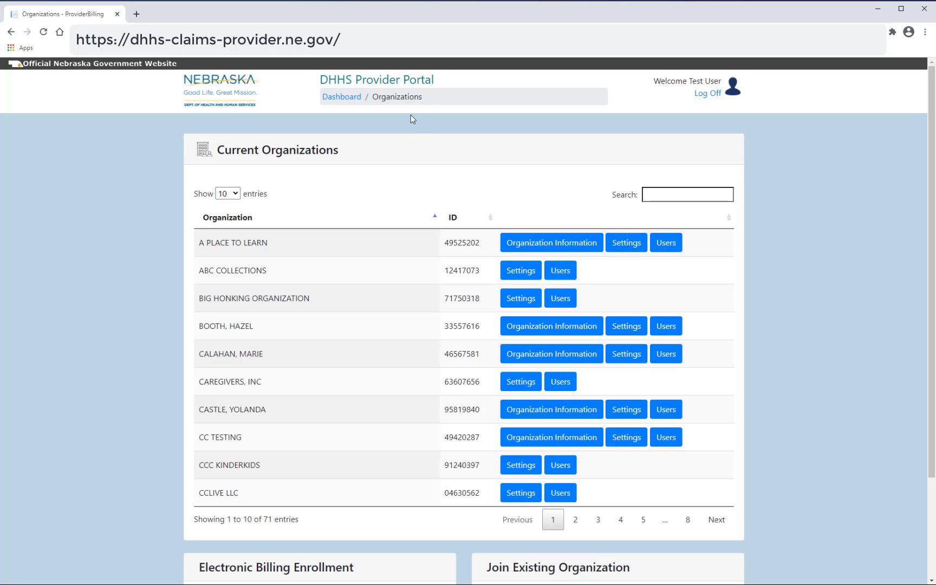
mouse_move(397, 373)
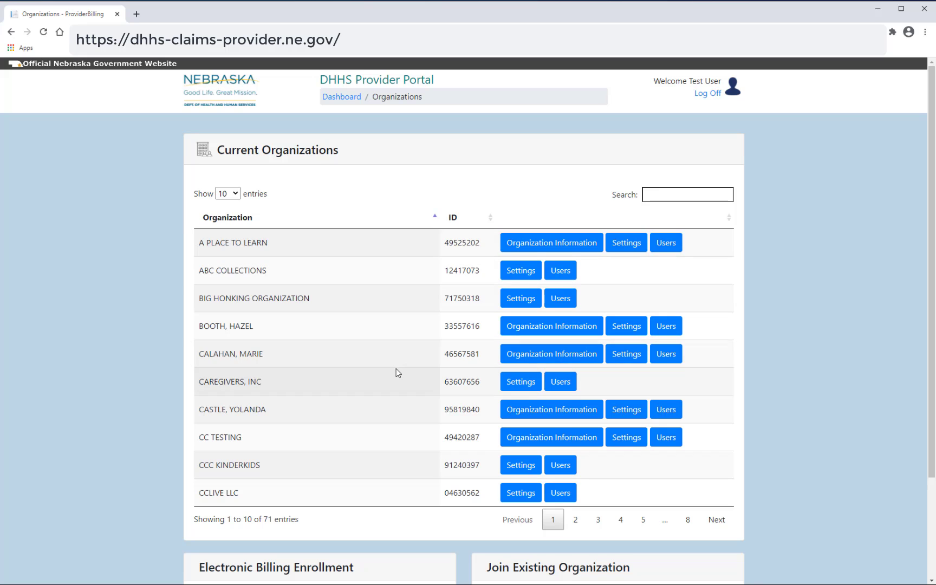
scroll("down", 3)
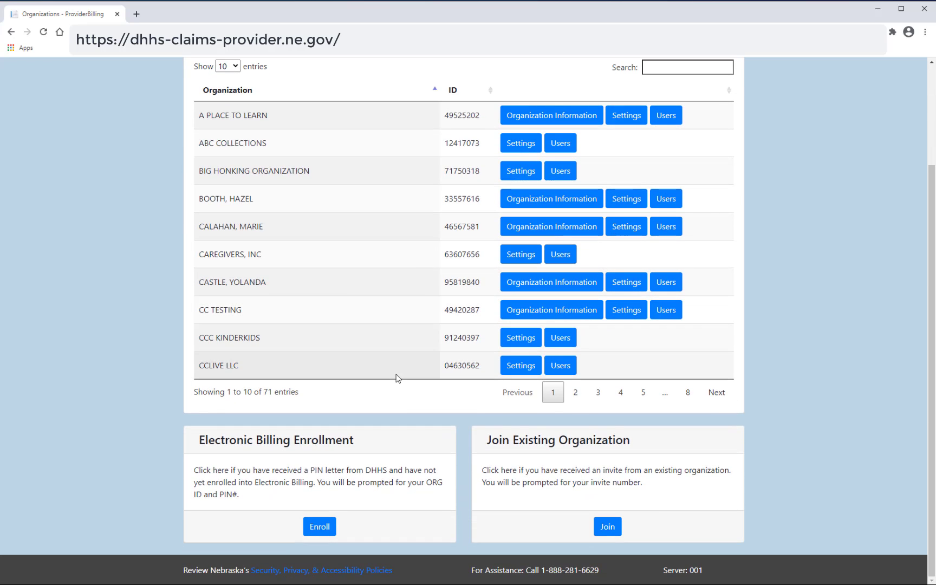
mouse_move(348, 524)
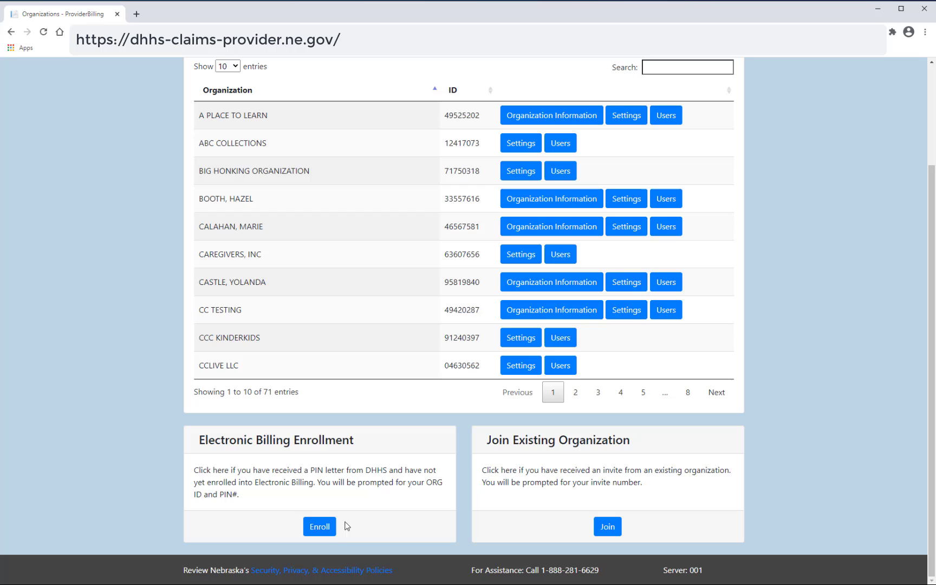
mouse_move(334, 538)
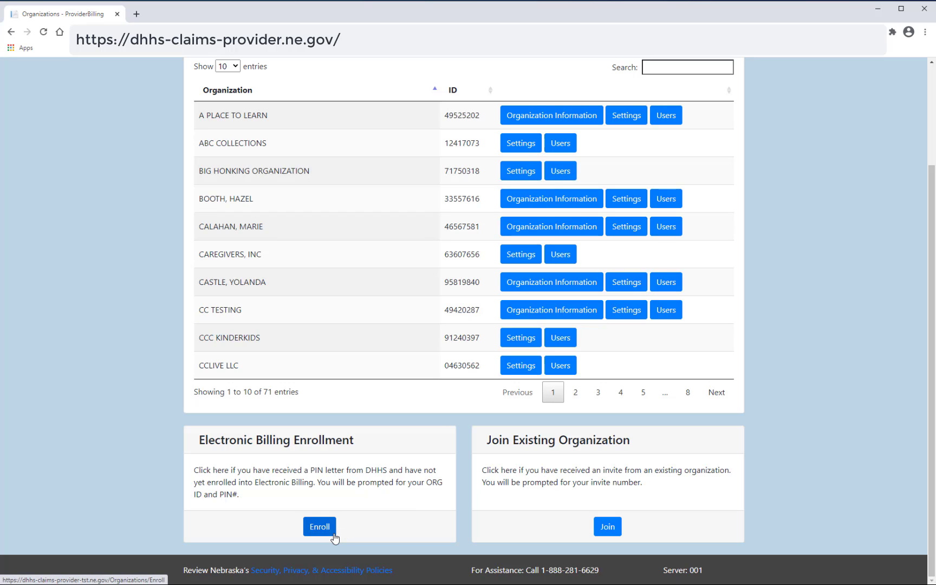
left_click(319, 526)
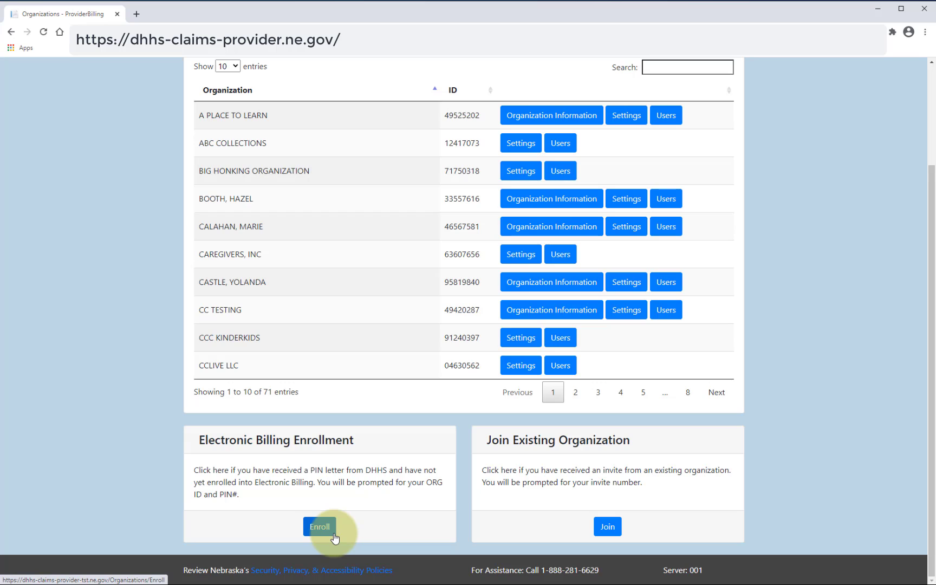
left_click(318, 526)
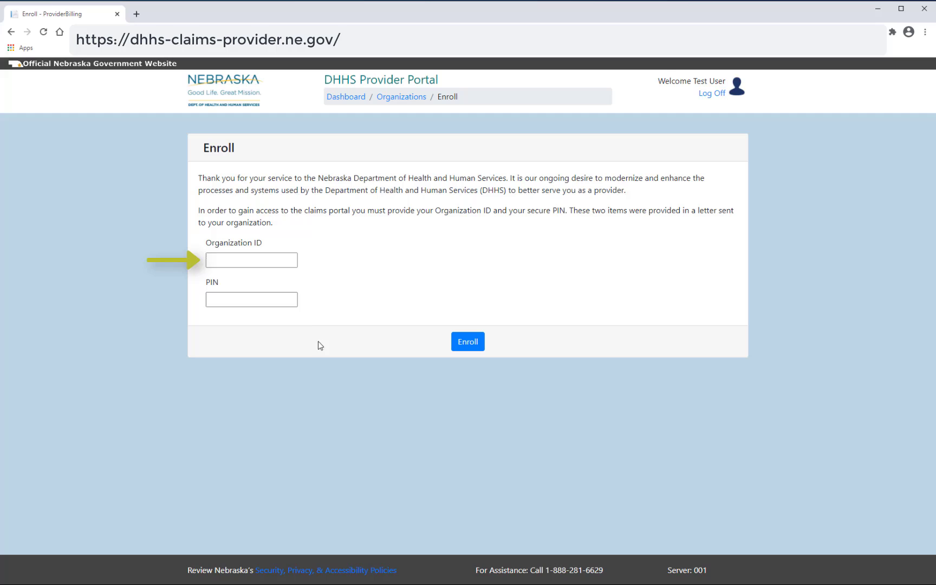